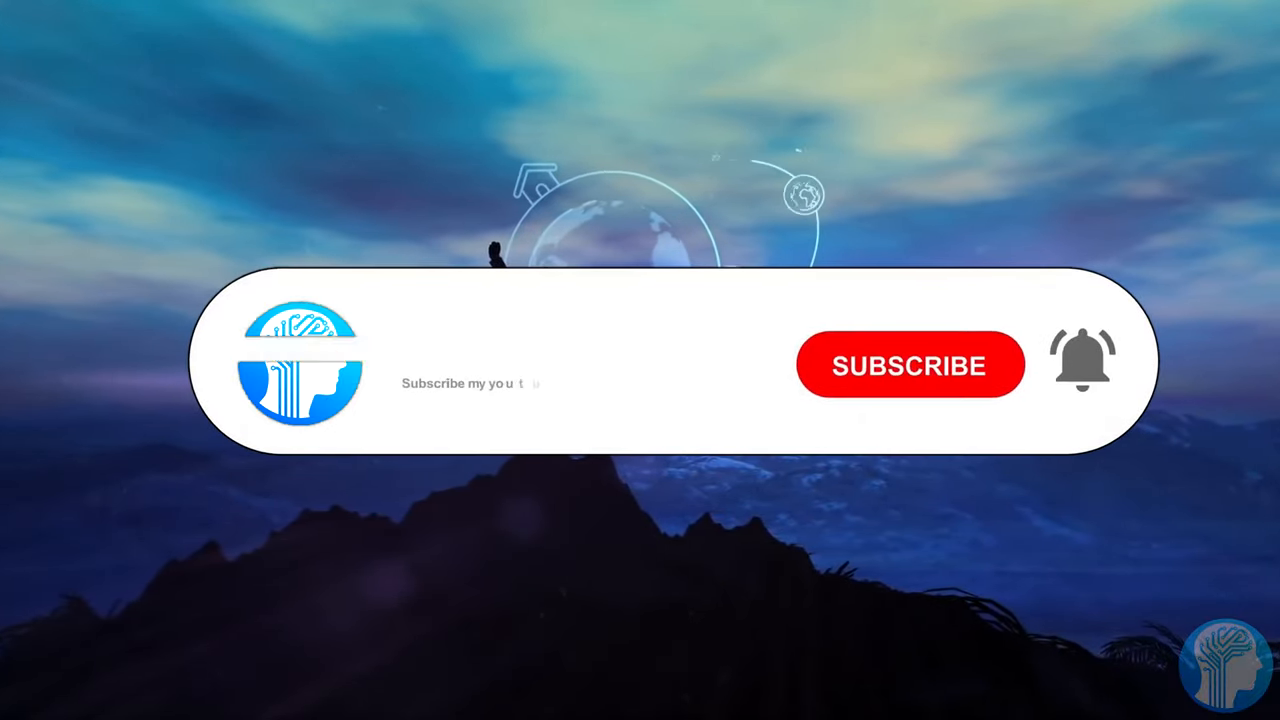
left_click(908, 364)
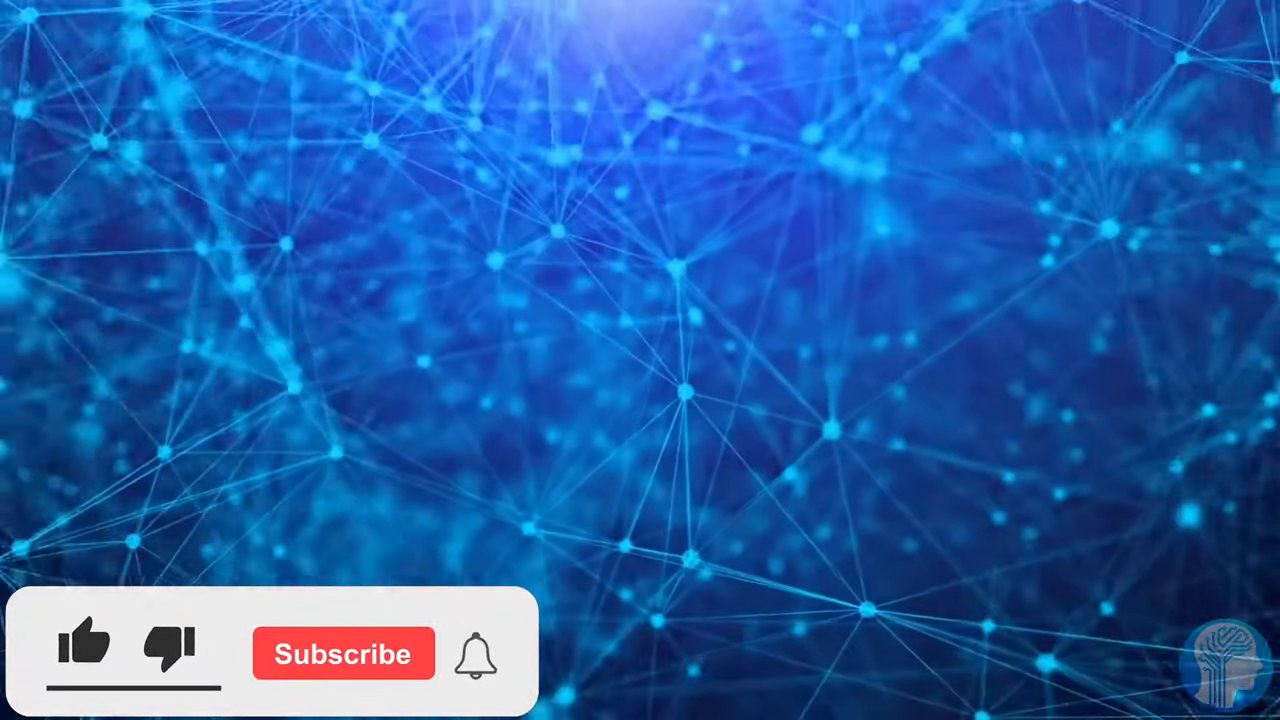
left_click(84, 644)
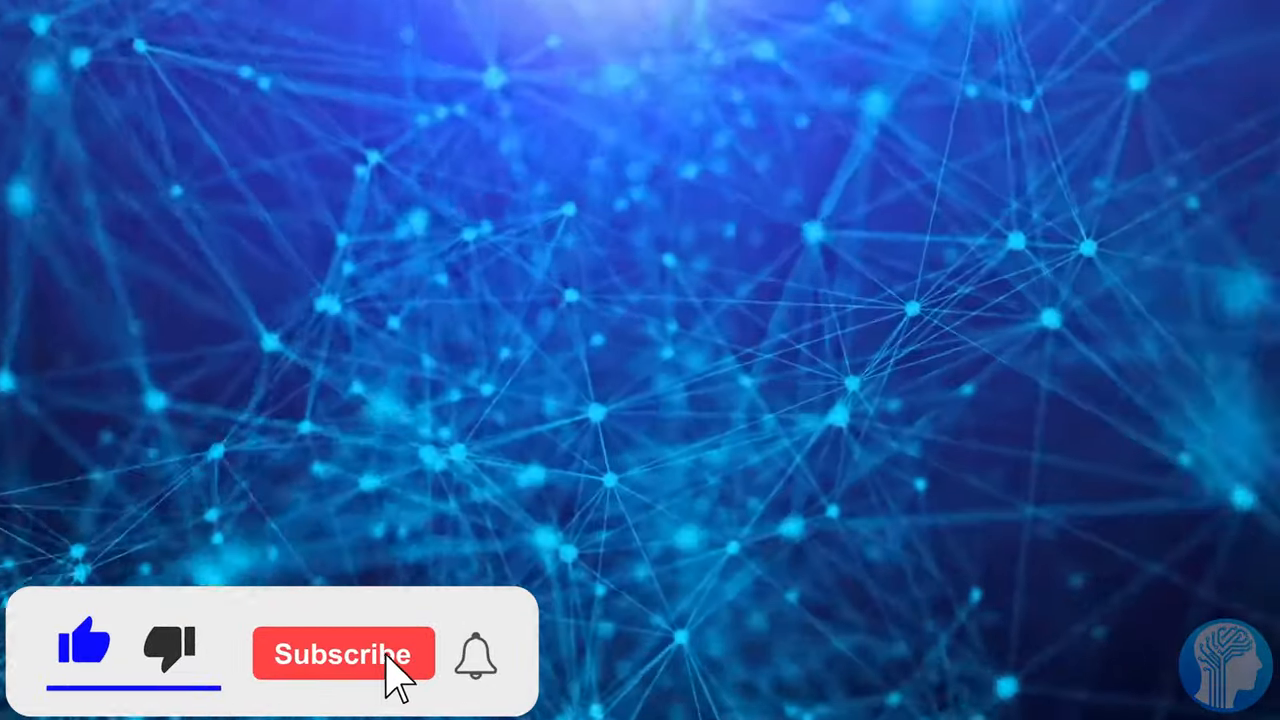
left_click(344, 654)
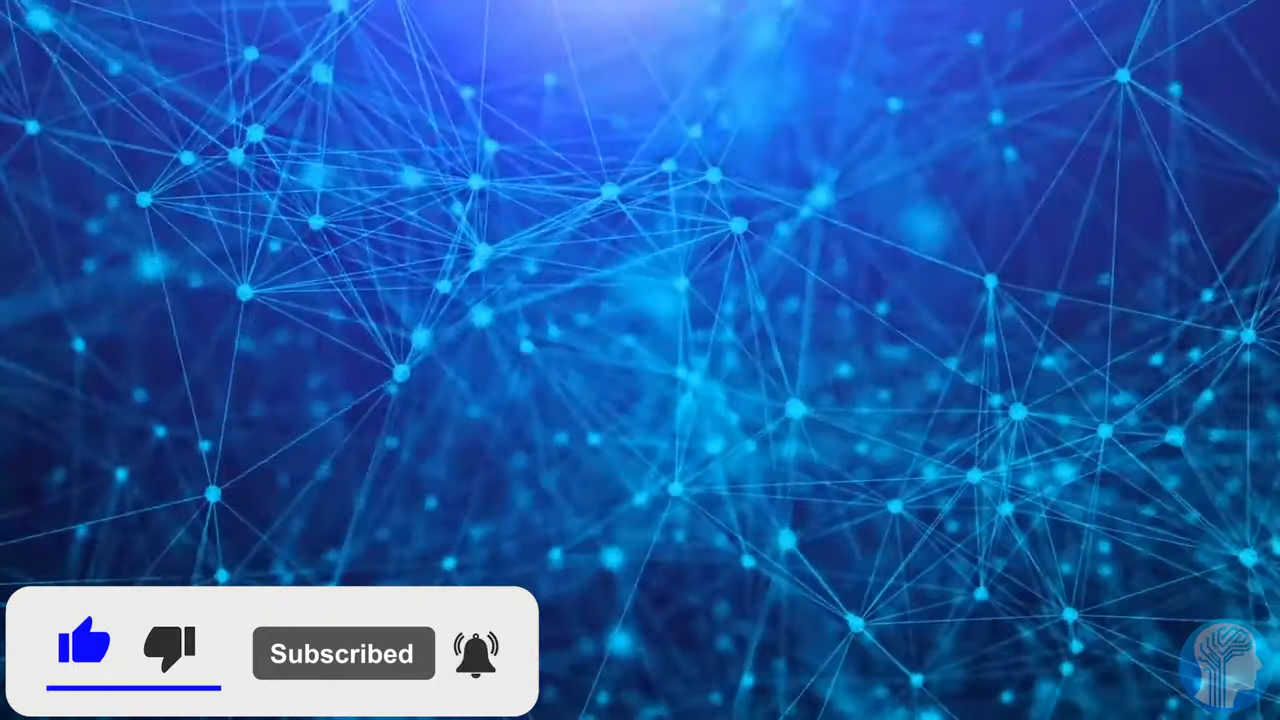